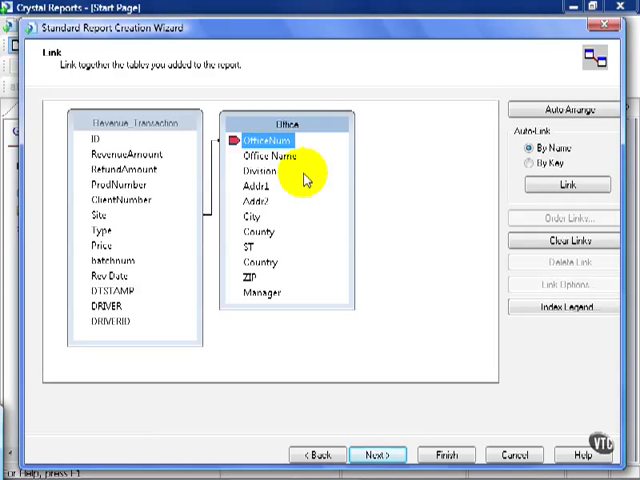
Add the Office and Revenue_Transaction fields (office number, name, division, transaction ID, amount, site, date) to Fields to Display.
{"action": "left_click", "coordinate": [360, 454]}
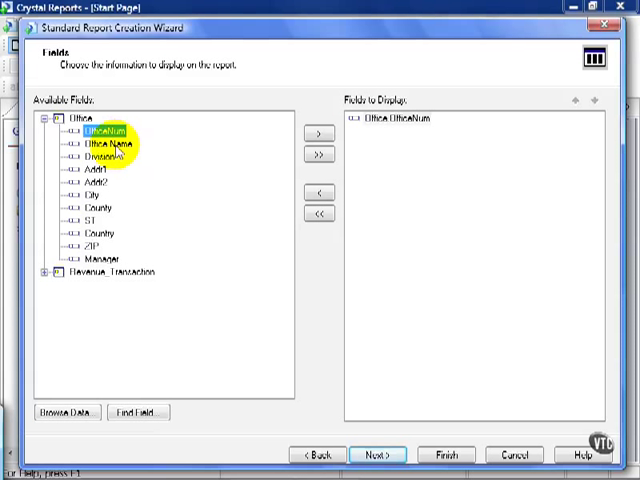
{"action": "left_click", "coordinate": [308, 134]}
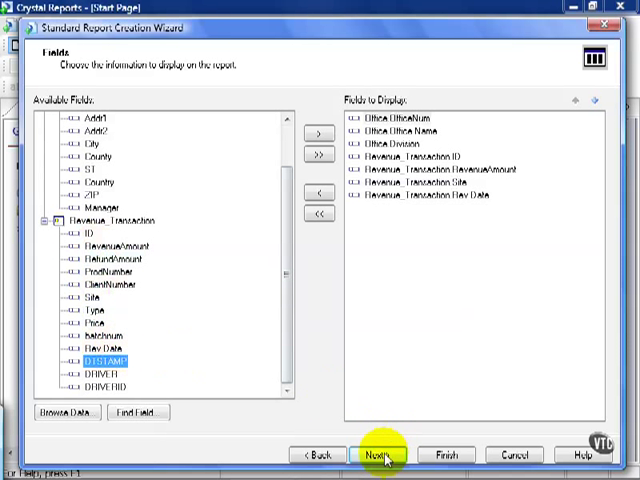
Group the report by Office.Division then Office.Office Name and continue to Summaries.
{"action": "left_click", "coordinate": [380, 456]}
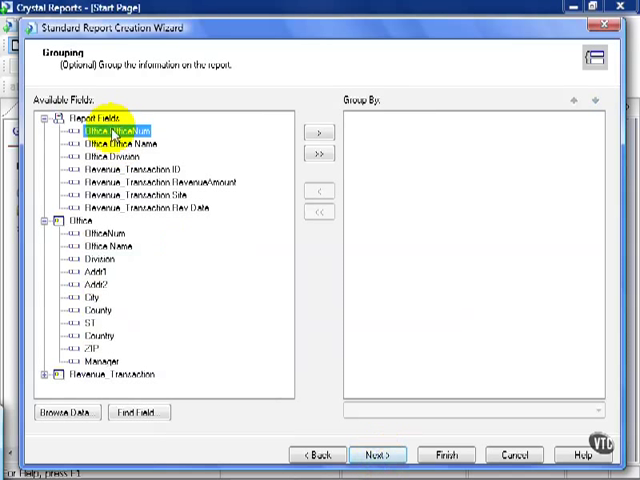
{"action": "left_click", "coordinate": [312, 134]}
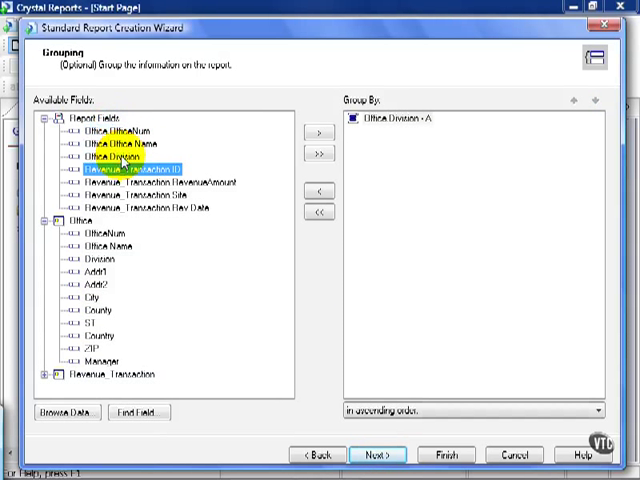
{"action": "left_click", "coordinate": [312, 136]}
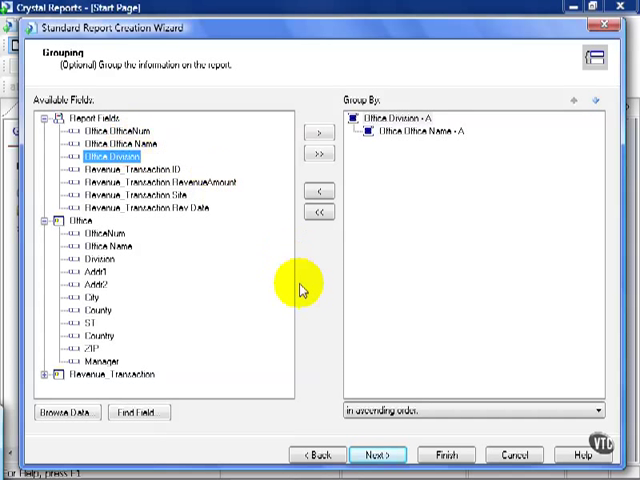
{"action": "left_click", "coordinate": [372, 454]}
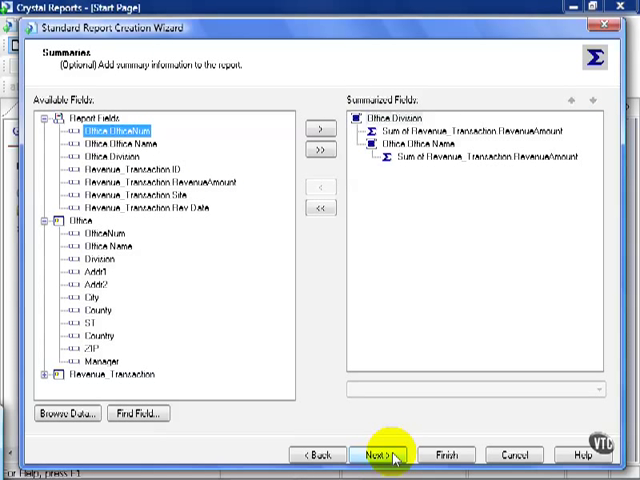
Accept default summaries, no group sorting and no chart, reaching Record Selection.
{"action": "left_click", "coordinate": [372, 454]}
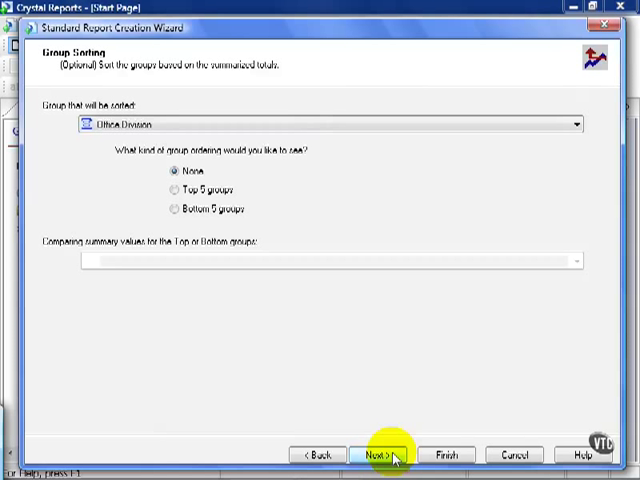
{"action": "left_click", "coordinate": [380, 454]}
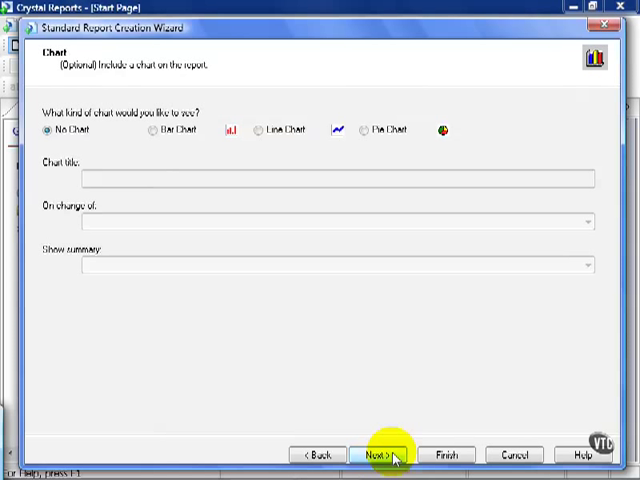
{"action": "left_click", "coordinate": [380, 454]}
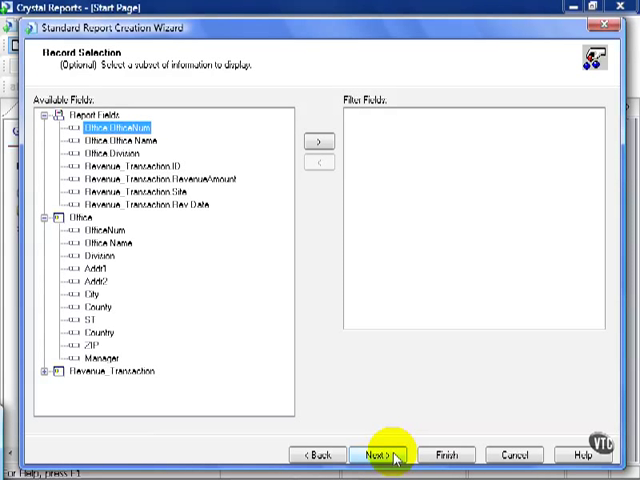
{"action": "mouse_move", "coordinate": [208, 252]}
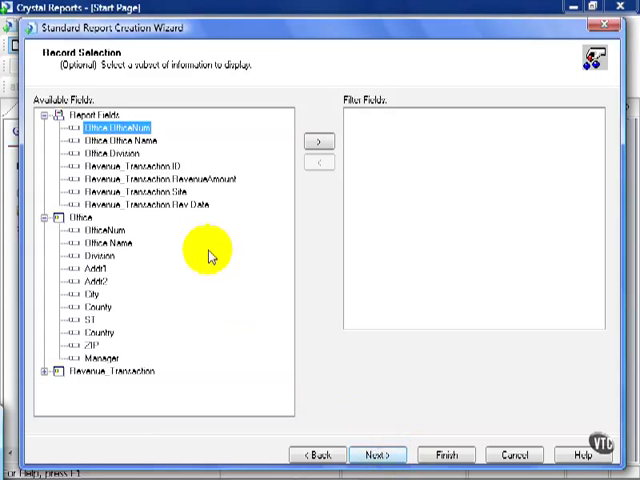
Add Office.Division to the filter fields with an 'is one of' condition.
{"action": "left_click", "coordinate": [112, 154]}
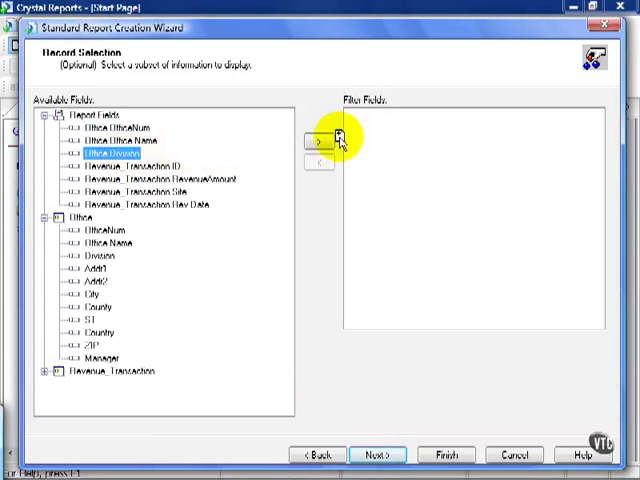
{"action": "left_click", "coordinate": [318, 140]}
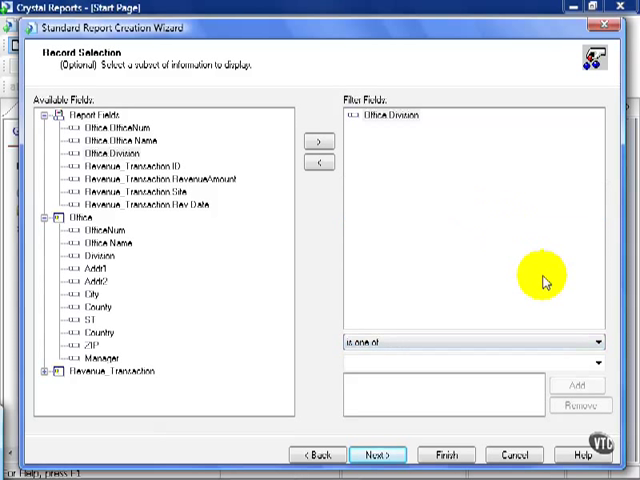
{"action": "mouse_move", "coordinate": [576, 324]}
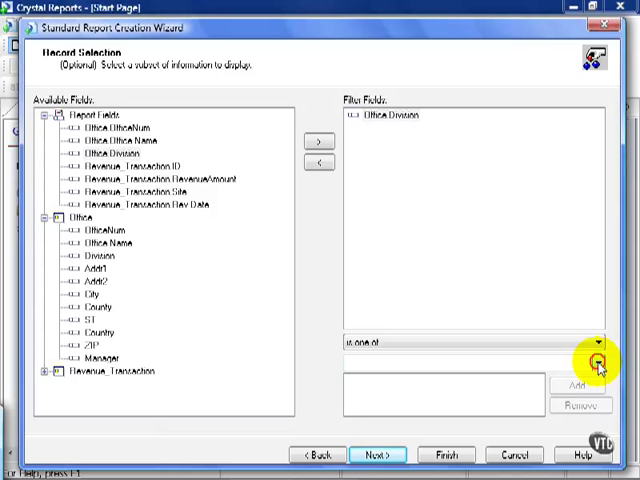
Set the division filter values to East and West, removing the unwanted Western entry.
{"action": "left_click", "coordinate": [596, 366]}
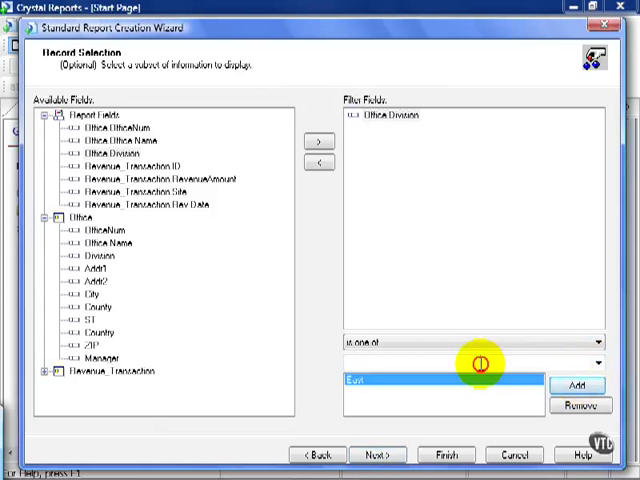
{"action": "type", "text": "W"}
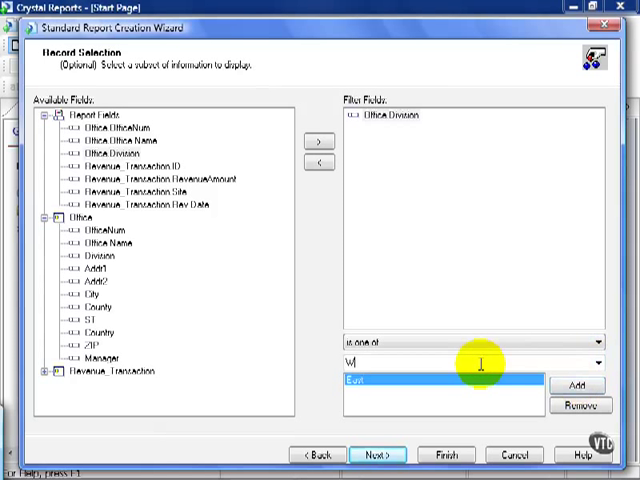
{"action": "type", "text": "estern"}
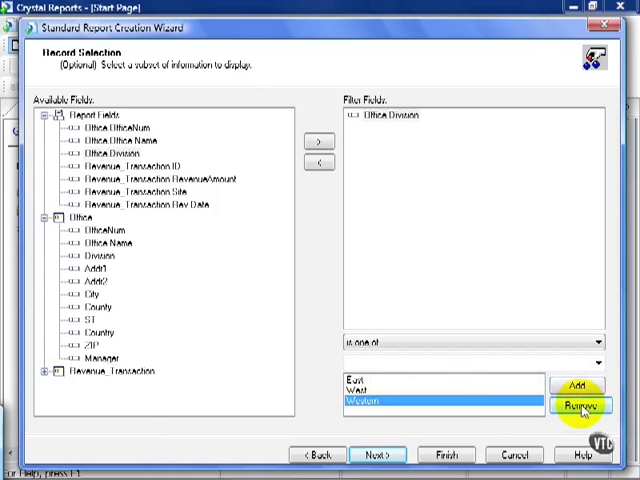
{"action": "left_click", "coordinate": [578, 404]}
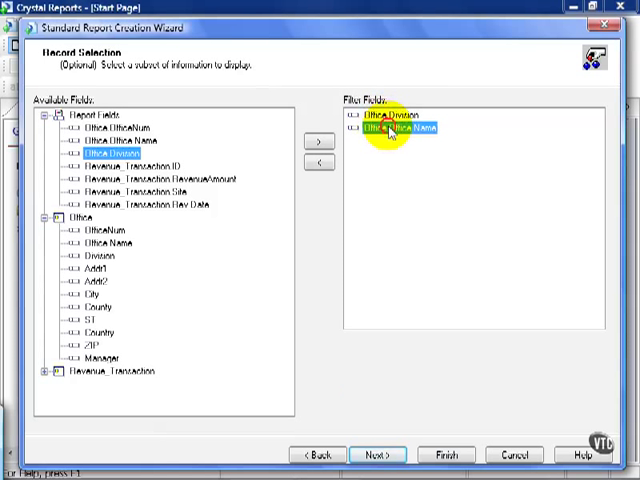
Set Office Name to 'is one of' So California and Tokyo and finish the wizard to create the report.
{"action": "left_click", "coordinate": [404, 128]}
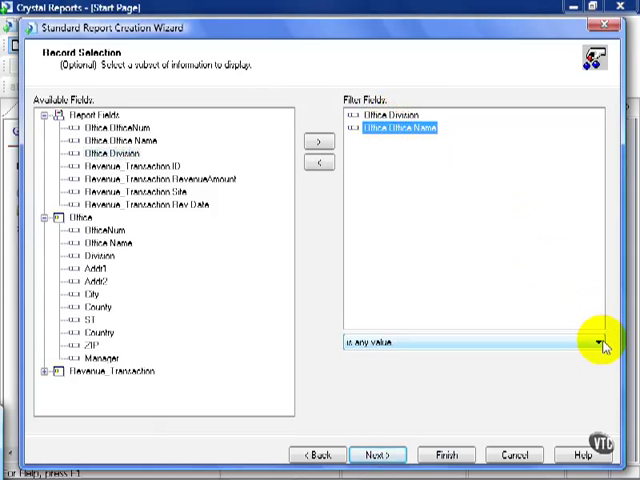
{"action": "left_click", "coordinate": [596, 344]}
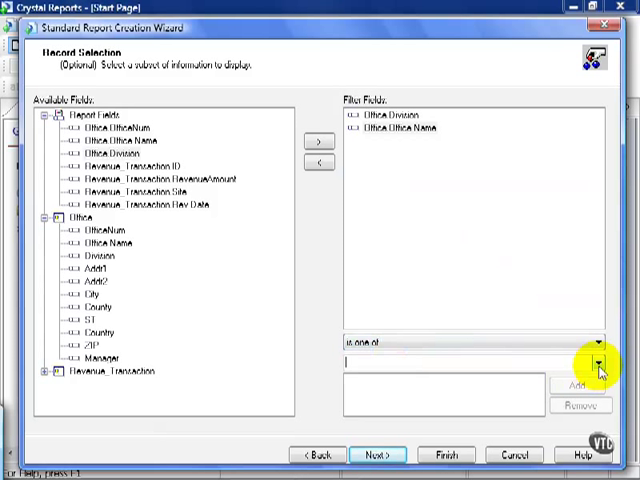
{"action": "left_click", "coordinate": [600, 360]}
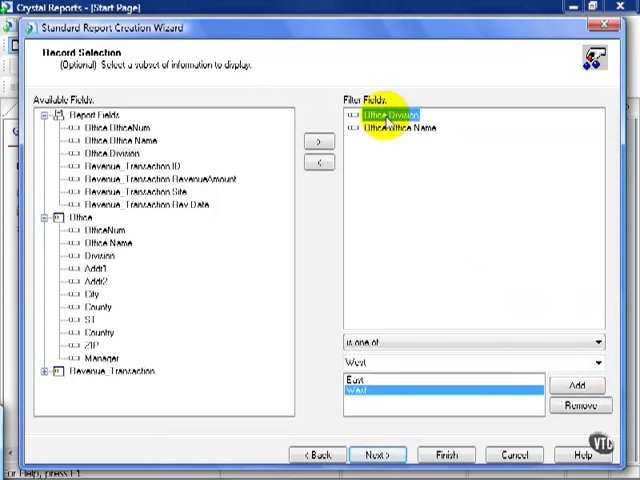
{"action": "left_click", "coordinate": [402, 128]}
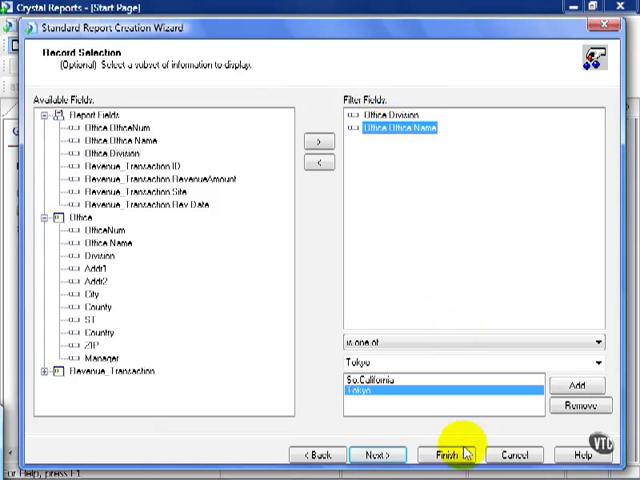
{"action": "left_click", "coordinate": [454, 452]}
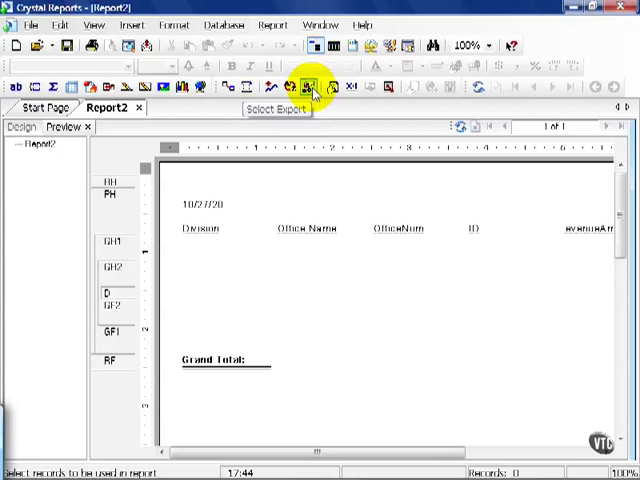
In Select Expert, show the formula and delete the Office Name condition, leaving only the division filter.
{"action": "left_click", "coordinate": [308, 88]}
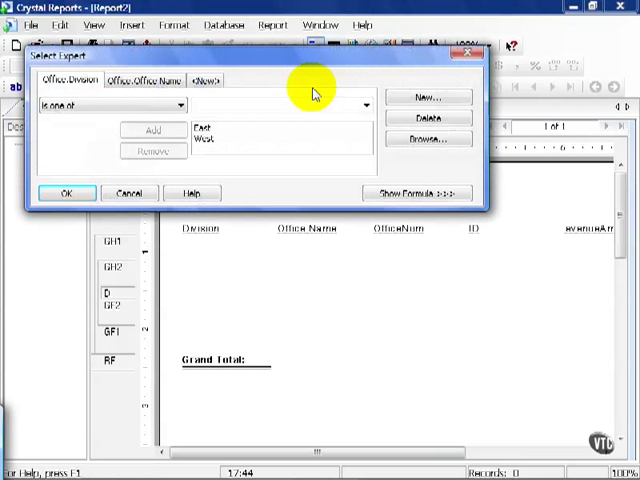
{"action": "mouse_move", "coordinate": [210, 130]}
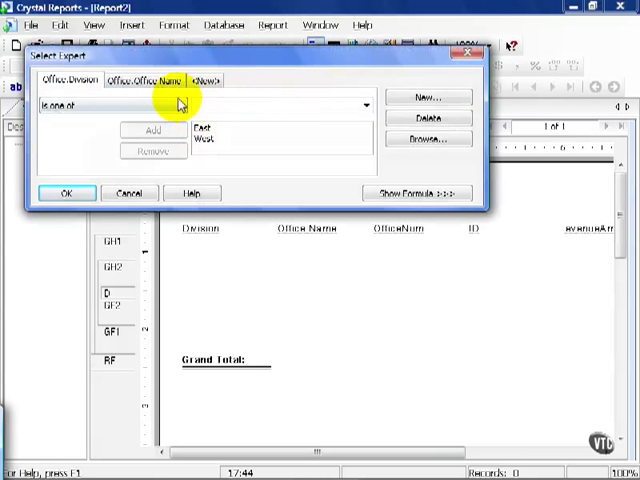
{"action": "left_click", "coordinate": [148, 80]}
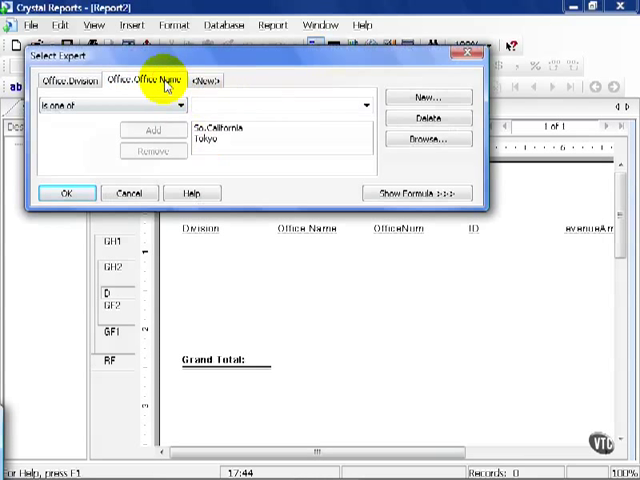
{"action": "mouse_move", "coordinate": [332, 172]}
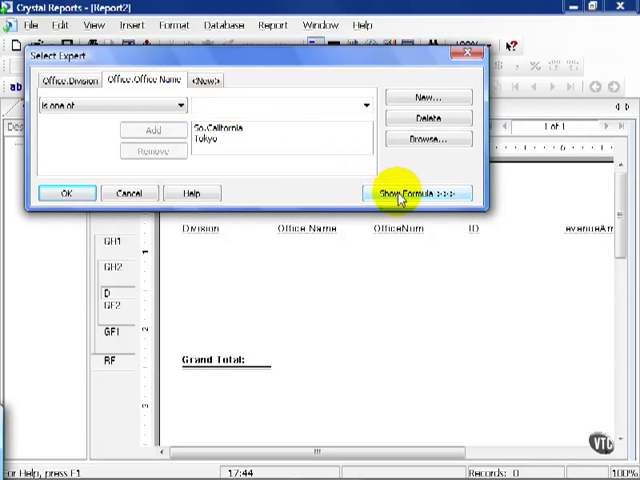
{"action": "left_click", "coordinate": [414, 192]}
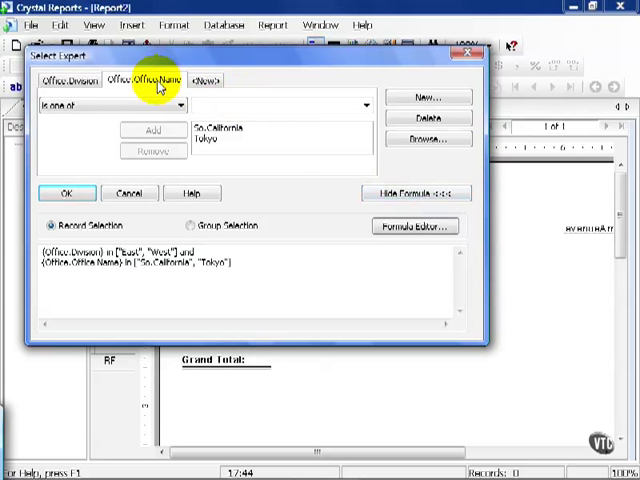
{"action": "left_click", "coordinate": [428, 120]}
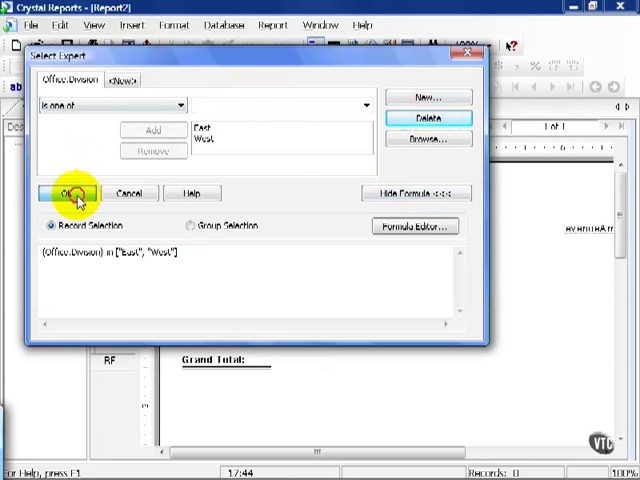
Confirm the revised record selection and refresh data to preview East/West groups with revenue rows.
{"action": "left_click", "coordinate": [64, 192]}
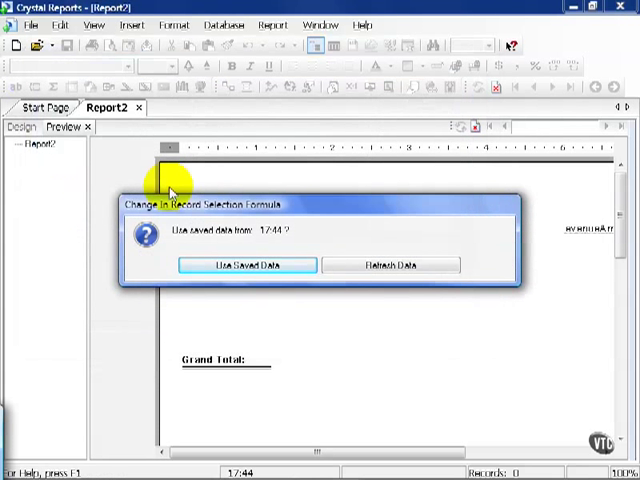
{"action": "mouse_move", "coordinate": [376, 248]}
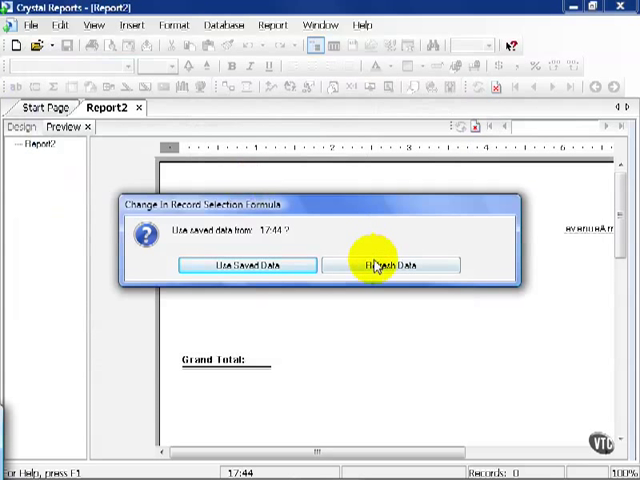
{"action": "left_click", "coordinate": [392, 264]}
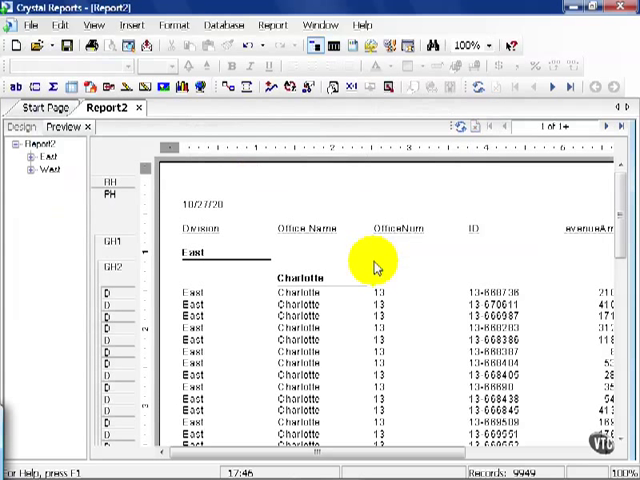